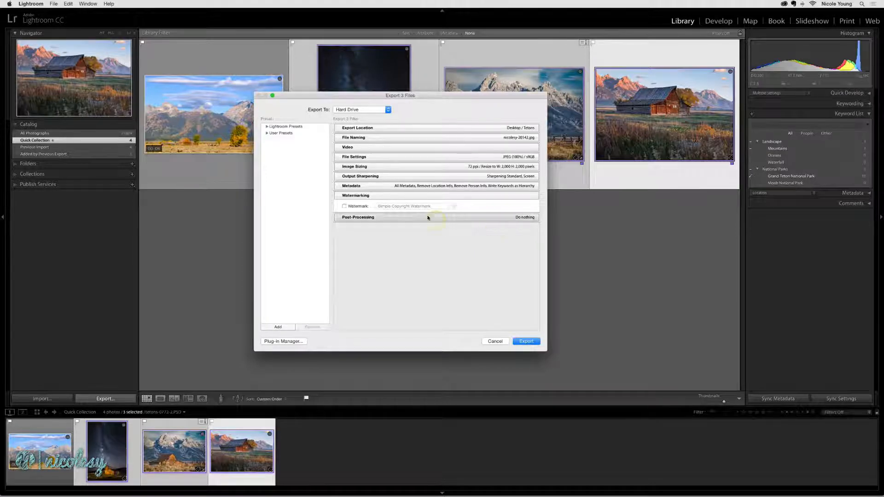
Enable watermarking on the three-file export and browse the watermark presets, with Simple Copyright Watermark selected
{"action": "left_click", "coordinate": [344, 206]}
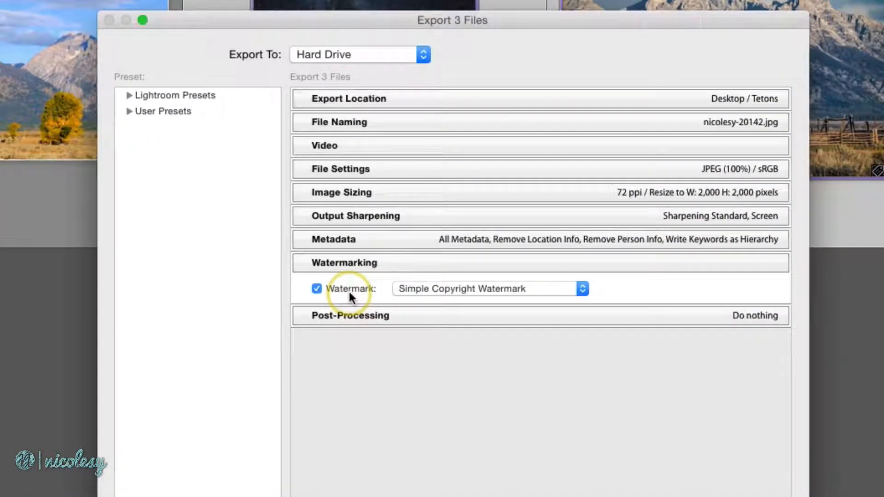
{"action": "left_click", "coordinate": [582, 288]}
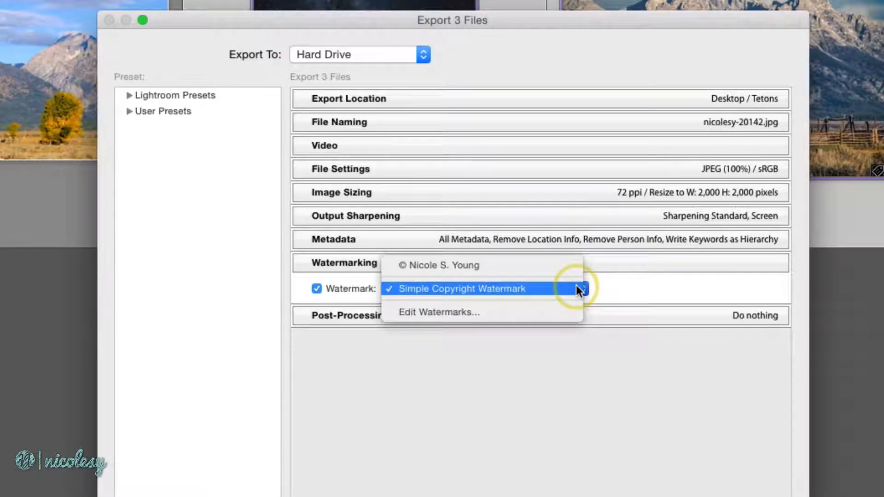
{"action": "mouse_move", "coordinate": [574, 269]}
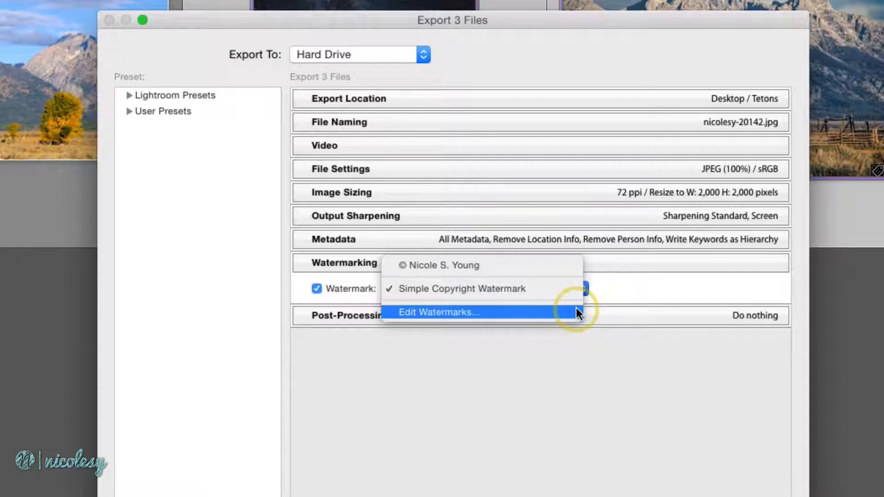
Open Edit Watermarks to reach the graphic watermark image file picker
{"action": "left_click", "coordinate": [439, 312]}
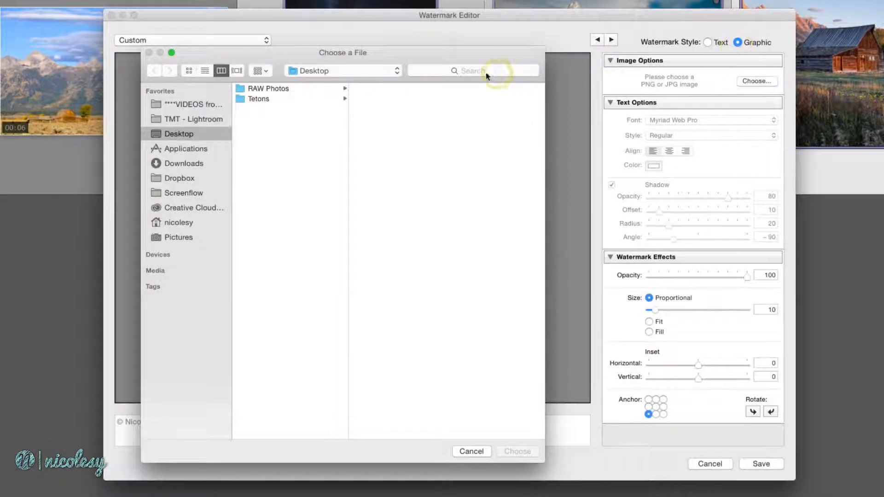
{"action": "mouse_move", "coordinate": [420, 58]}
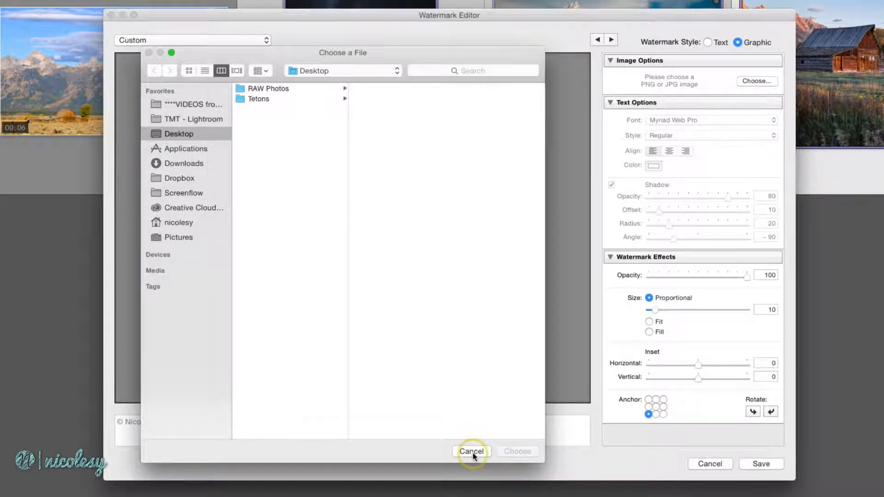
Cancel the image picker and switch to a text watermark with Regular style and a new alignment
{"action": "left_click", "coordinate": [471, 452]}
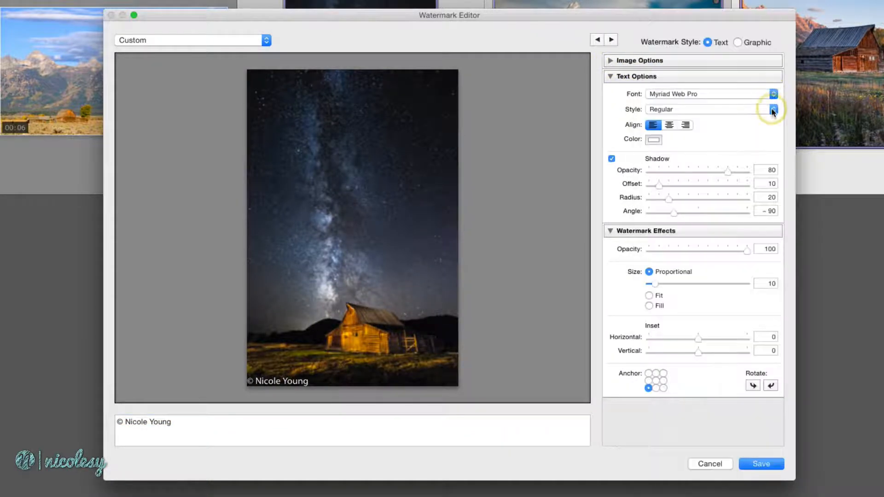
{"action": "left_click", "coordinate": [773, 109]}
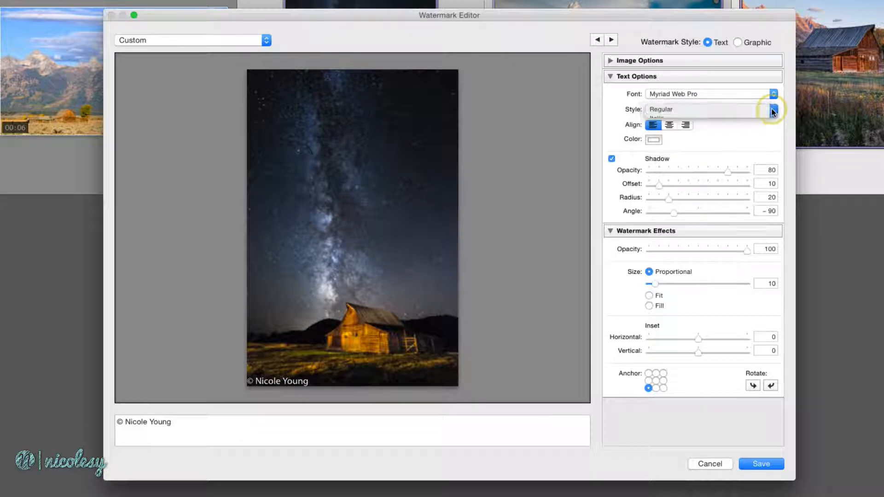
{"action": "left_click", "coordinate": [669, 125]}
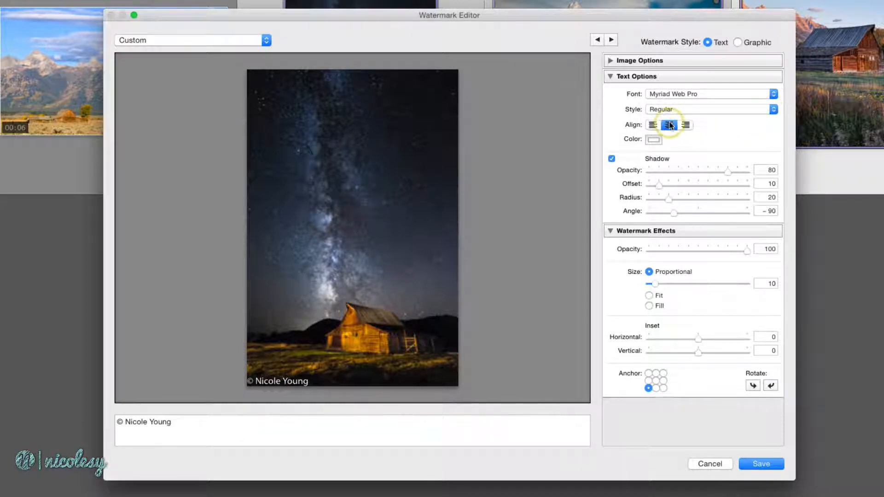
{"action": "left_click", "coordinate": [652, 125]}
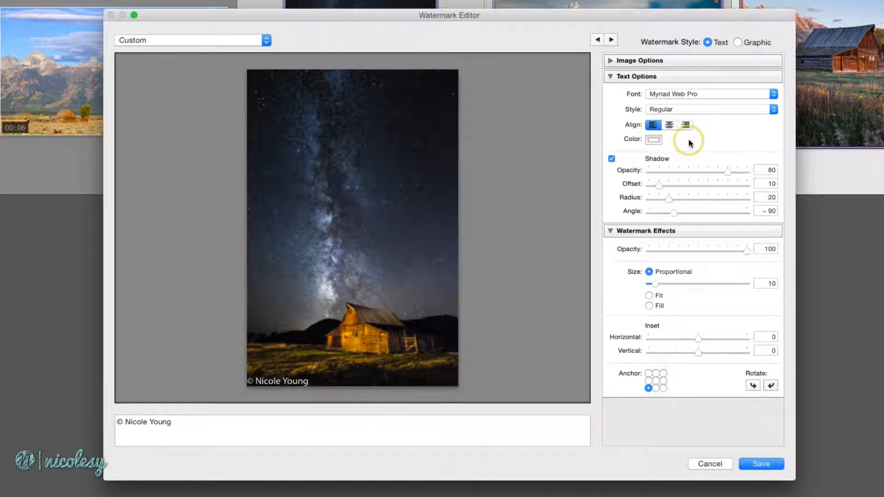
{"action": "mouse_move", "coordinate": [631, 168]}
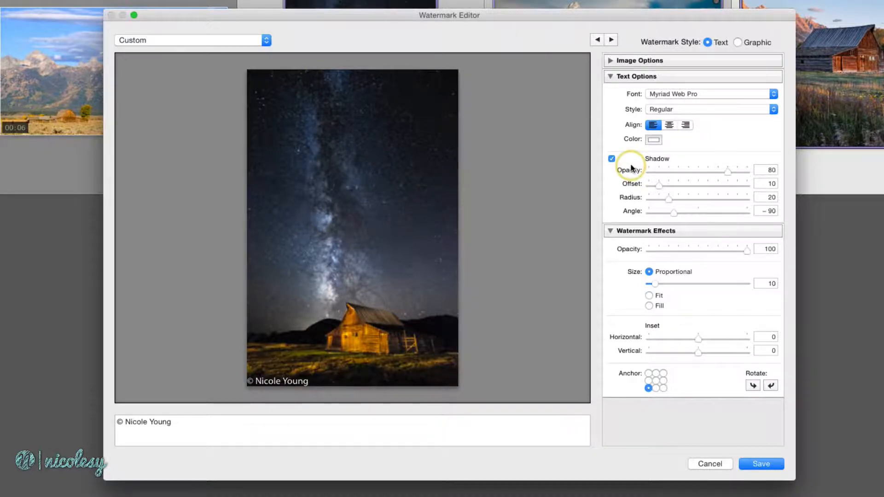
Give the text a shadow with offset 13 and radius 25, previewed on the Teton barn photo
{"action": "left_click", "coordinate": [610, 40]}
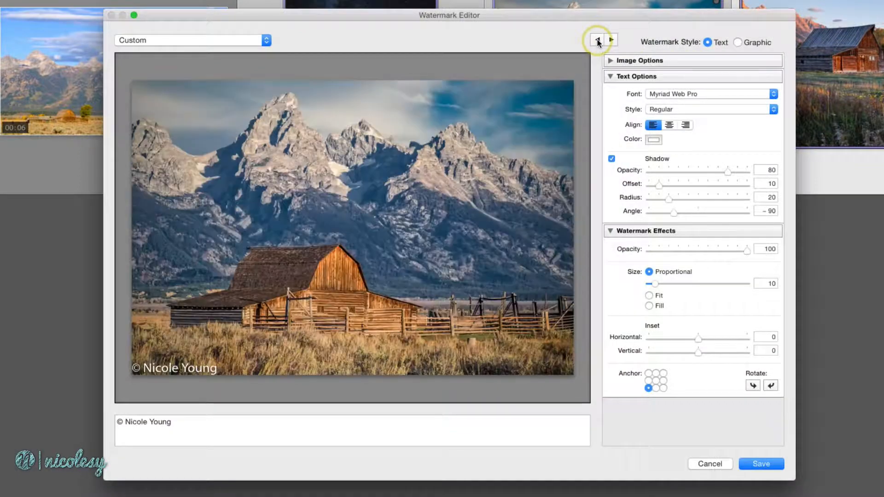
{"action": "left_click", "coordinate": [611, 158]}
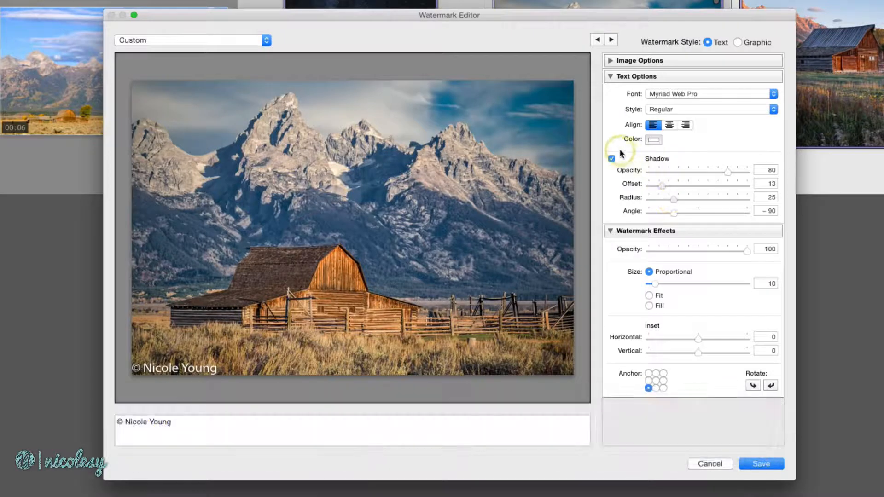
{"action": "left_click", "coordinate": [636, 76]}
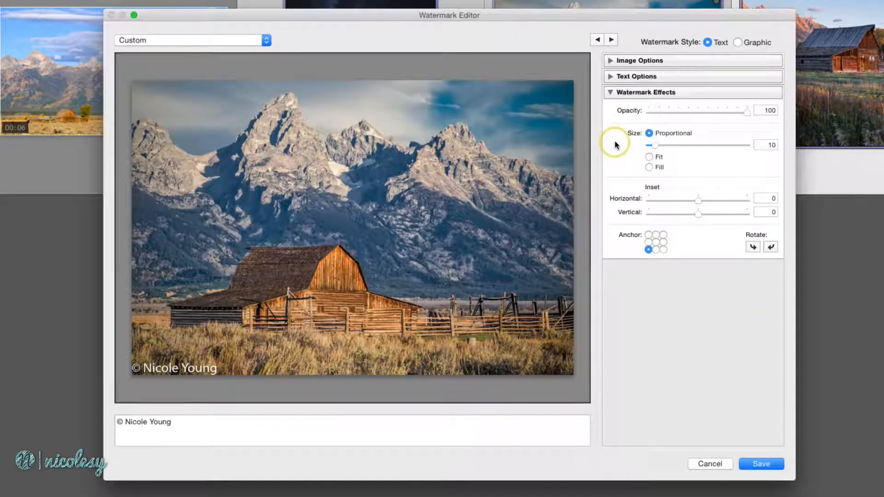
{"action": "mouse_move", "coordinate": [712, 123]}
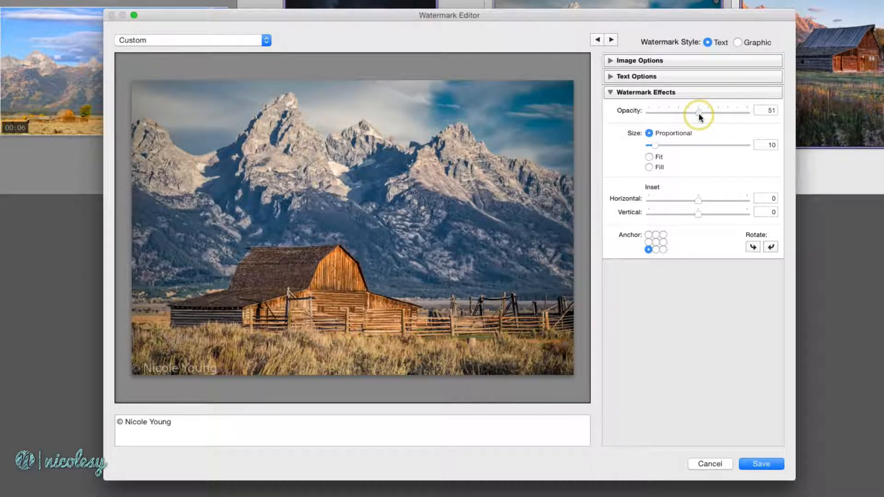
{"action": "mouse_move", "coordinate": [660, 145]}
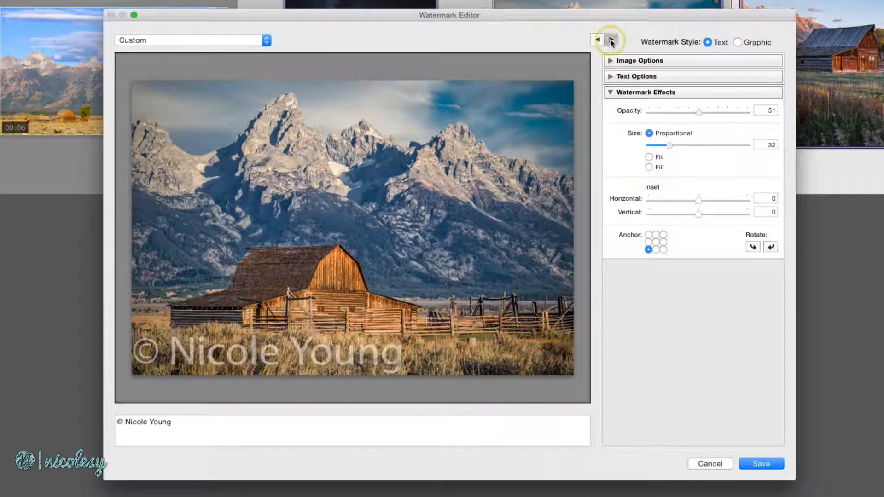
Set watermark opacity to 51, try Fit and Fill sizing, then return to Proportional size 11
{"action": "left_click", "coordinate": [598, 40]}
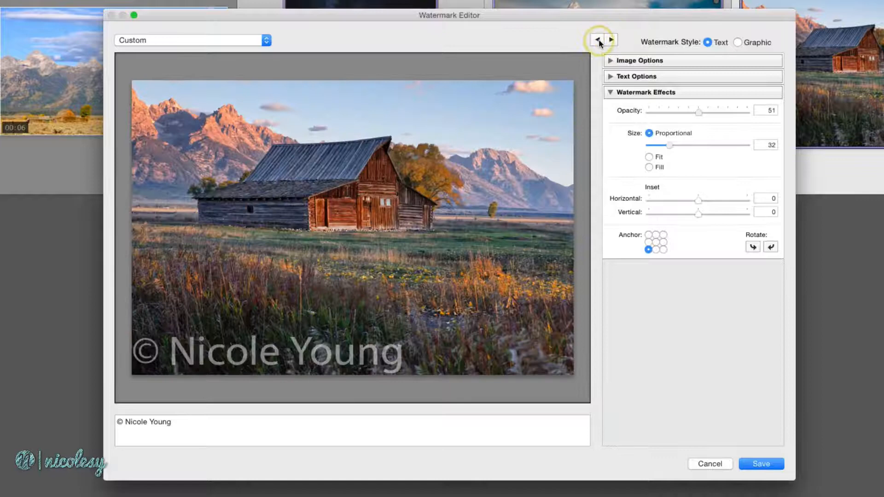
{"action": "left_click", "coordinate": [597, 40]}
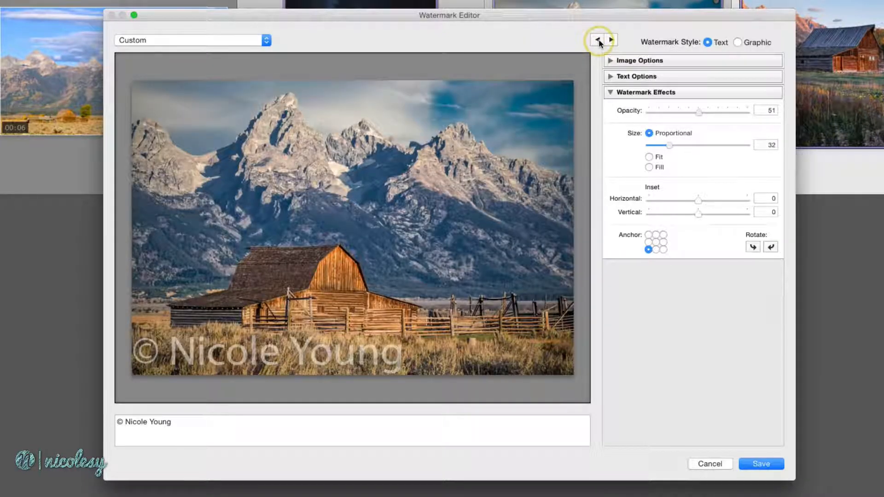
{"action": "left_click", "coordinate": [648, 157]}
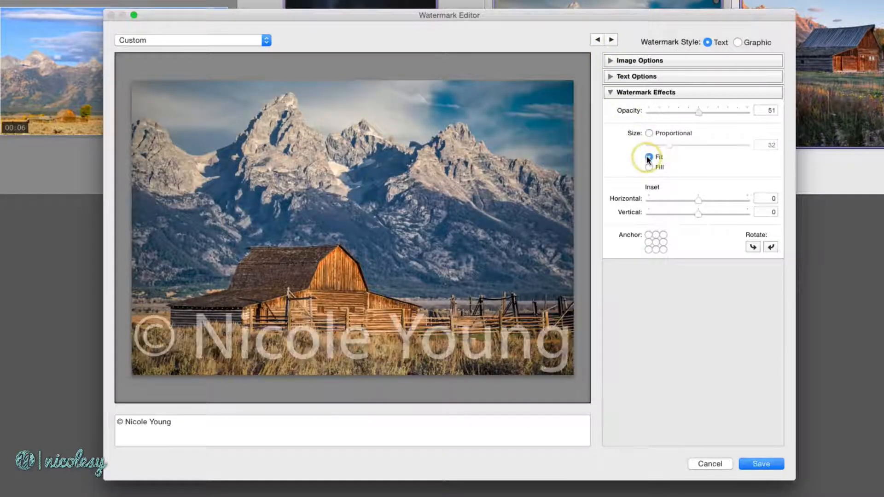
{"action": "left_click", "coordinate": [648, 157]}
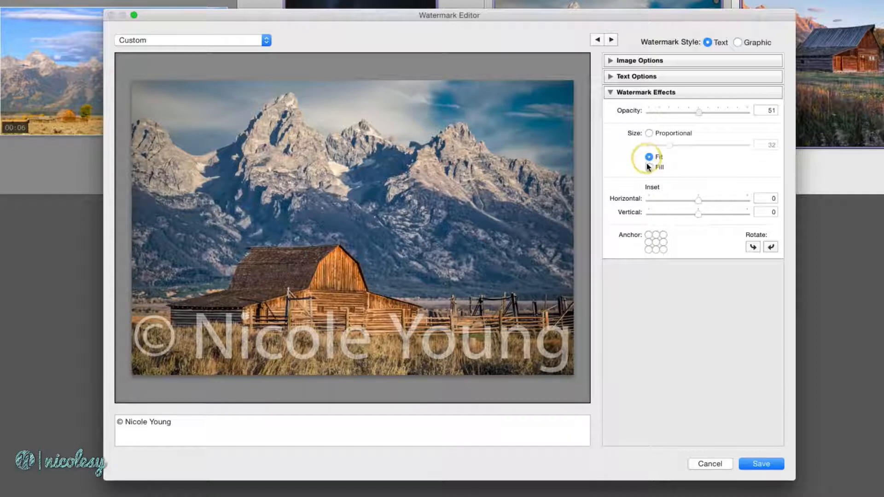
{"action": "left_click", "coordinate": [649, 167]}
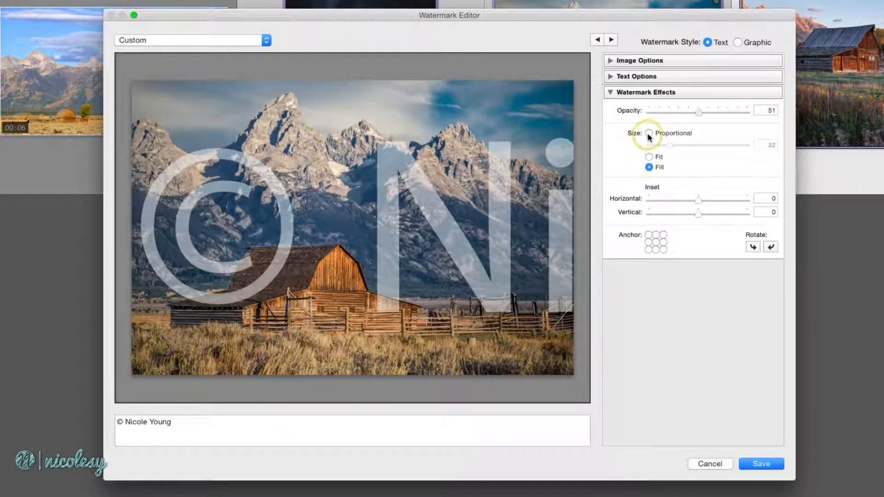
{"action": "left_click", "coordinate": [648, 133]}
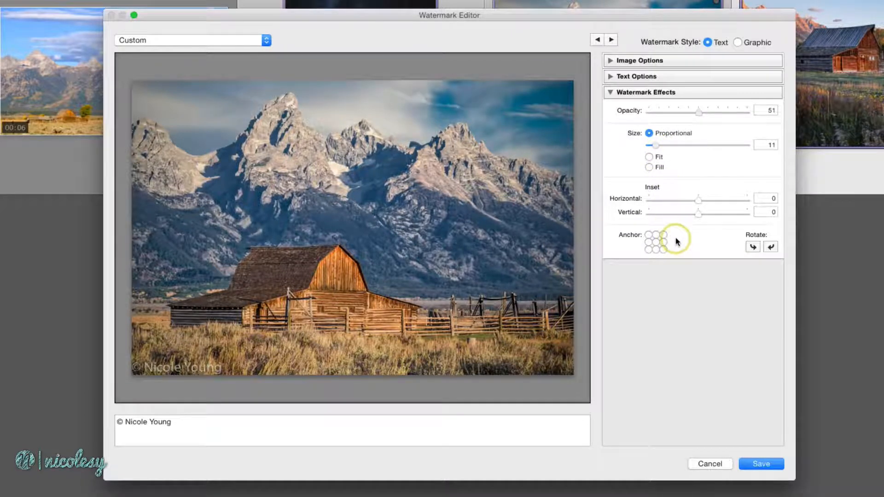
Try several anchor positions, then anchor the watermark bottom-right with horizontal and vertical inset 3
{"action": "left_click", "coordinate": [648, 249]}
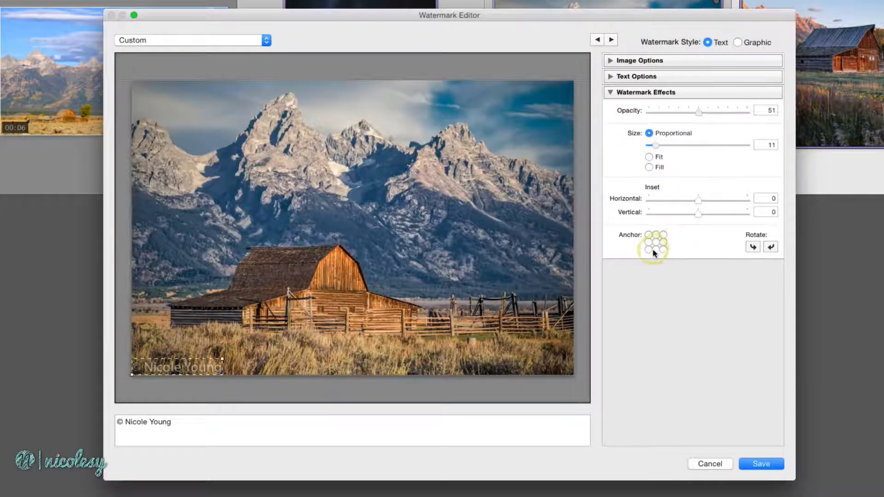
{"action": "left_click", "coordinate": [662, 249]}
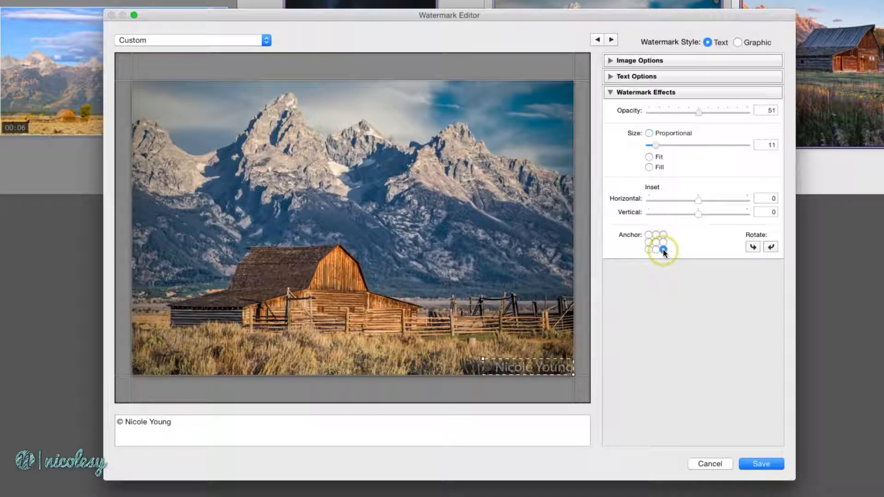
{"action": "left_click", "coordinate": [655, 243]}
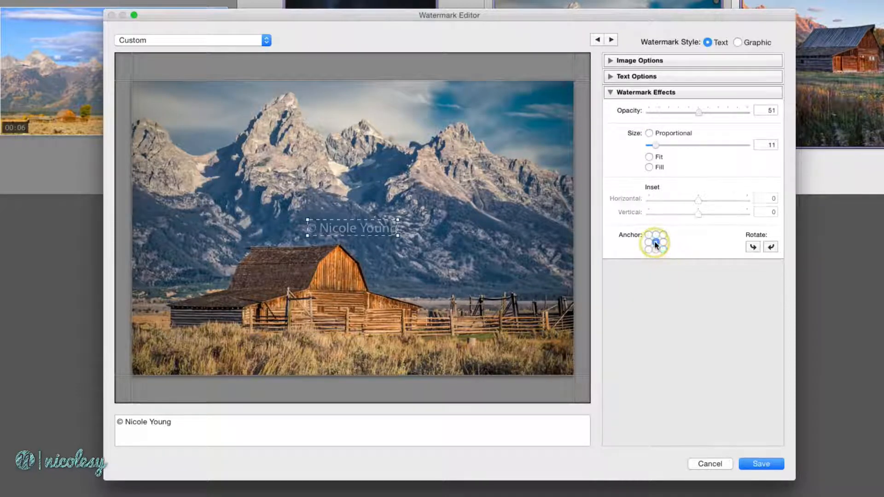
{"action": "left_click", "coordinate": [662, 236]}
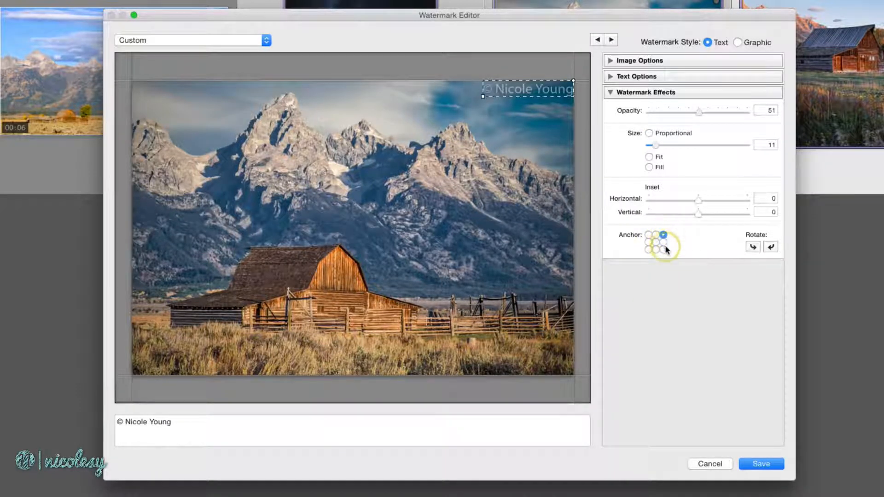
{"action": "left_click", "coordinate": [663, 241]}
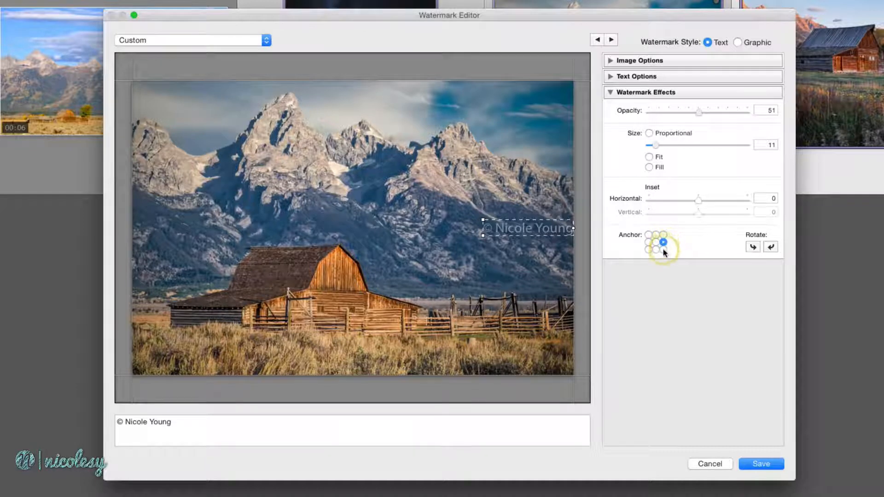
{"action": "left_click", "coordinate": [656, 249]}
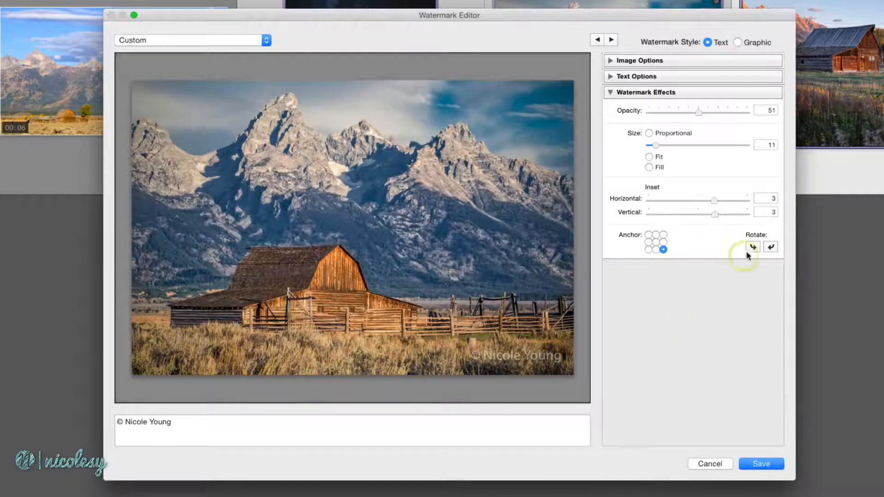
{"action": "left_click", "coordinate": [770, 247]}
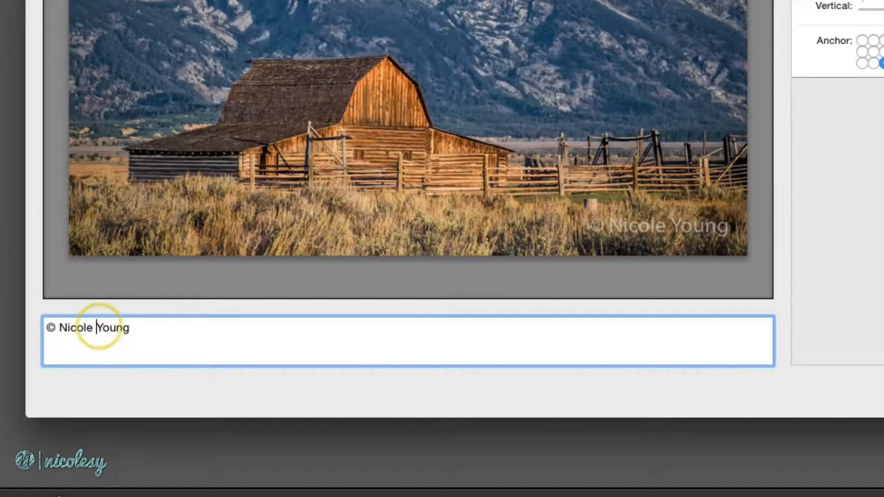
Change the watermark text to '© Nicole S. Young | nicolesy.' by adding 'S.' and the website
{"action": "type", "text": "S."}
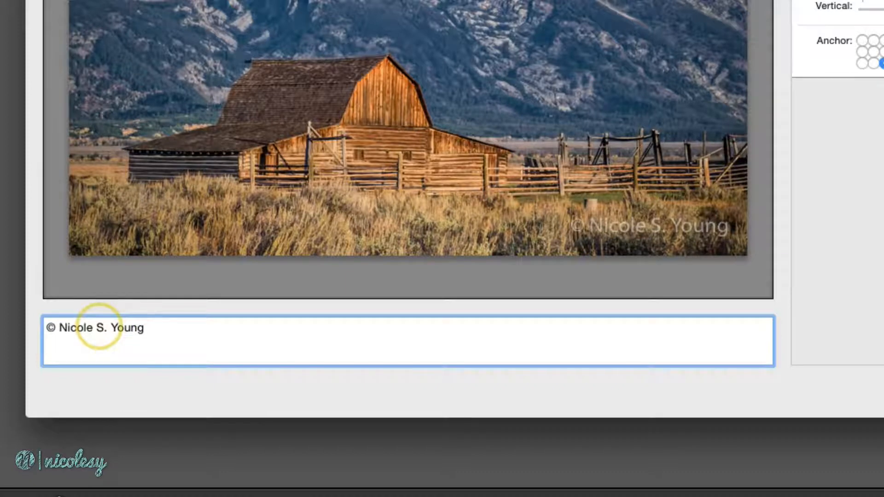
{"action": "type", "text": "| nicolesy."}
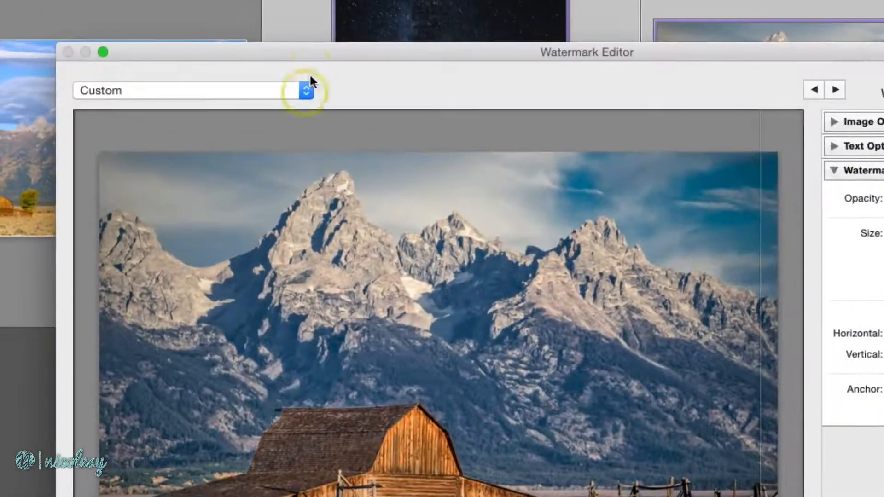
Save the watermark as preset '© Nicole S. Young | nicolesy.com' and close the editor
{"action": "left_click", "coordinate": [304, 90]}
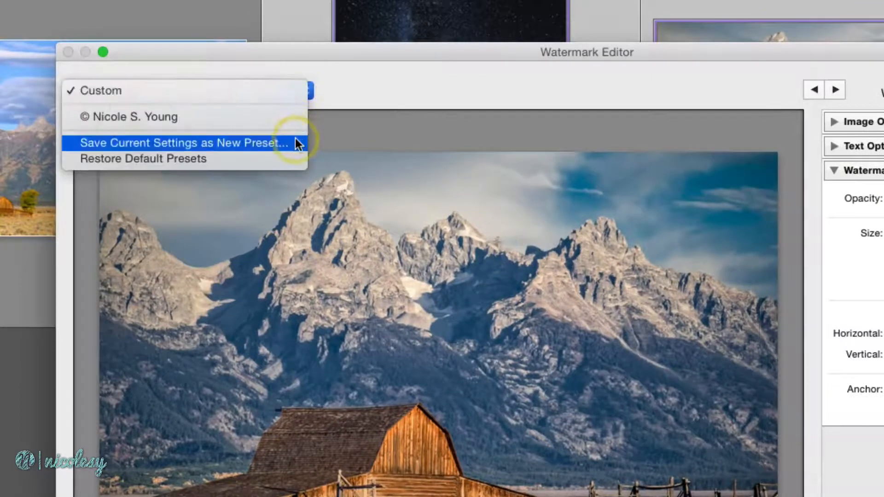
{"action": "left_click", "coordinate": [182, 142]}
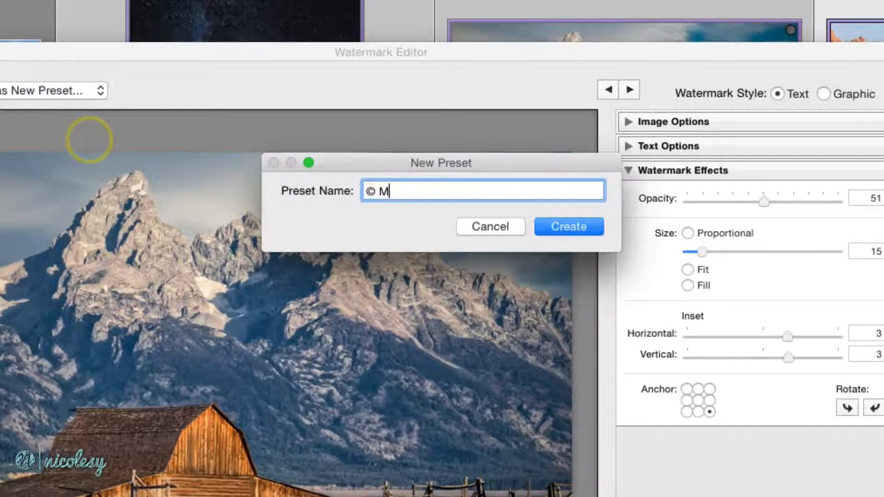
{"action": "type", "text": "icole S."}
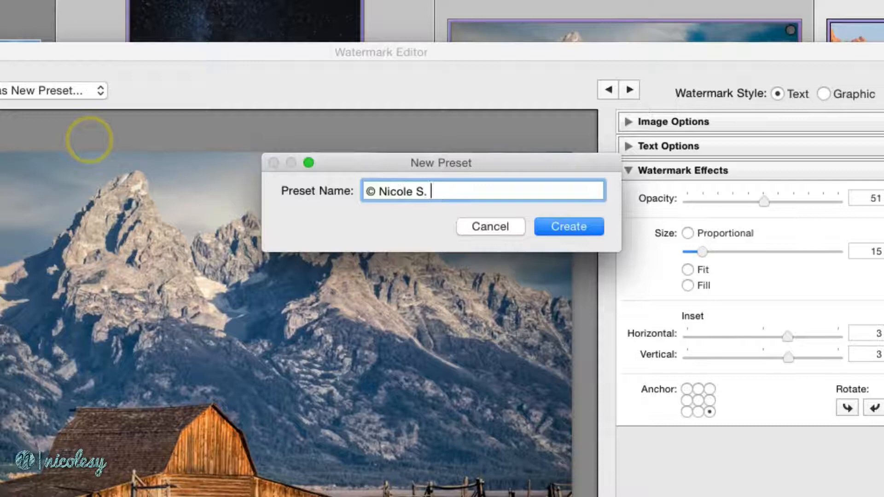
{"action": "type", "text": "Young"}
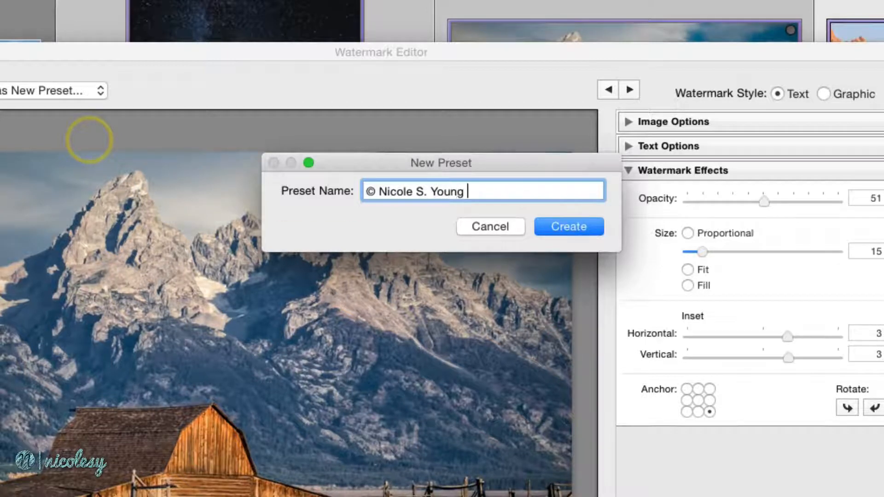
{"action": "type", "text": "| nicolesy.co"}
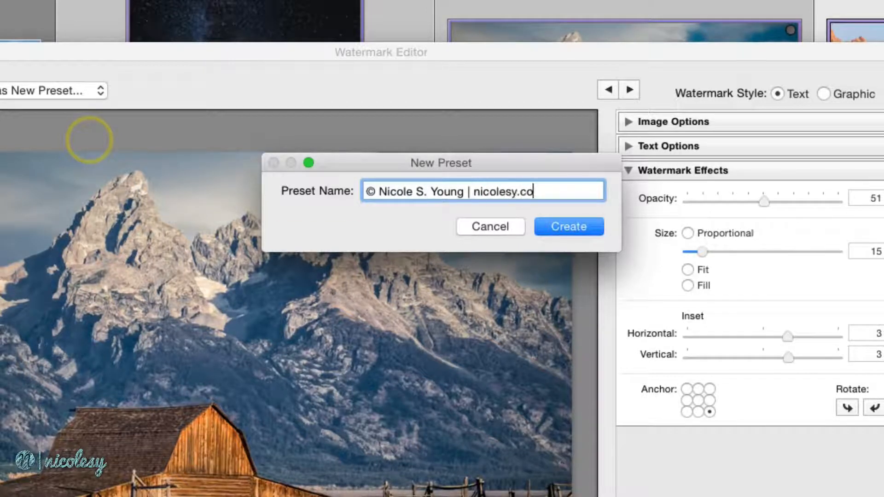
{"action": "type", "text": "m"}
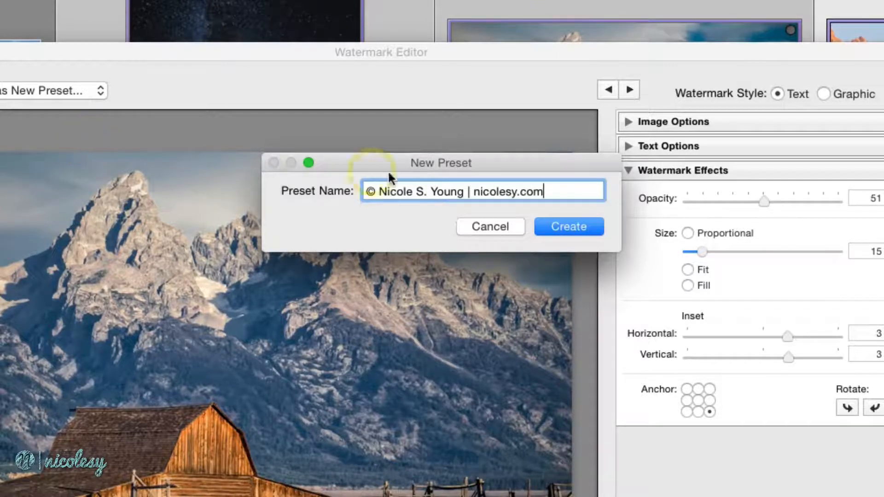
{"action": "left_click", "coordinate": [567, 226]}
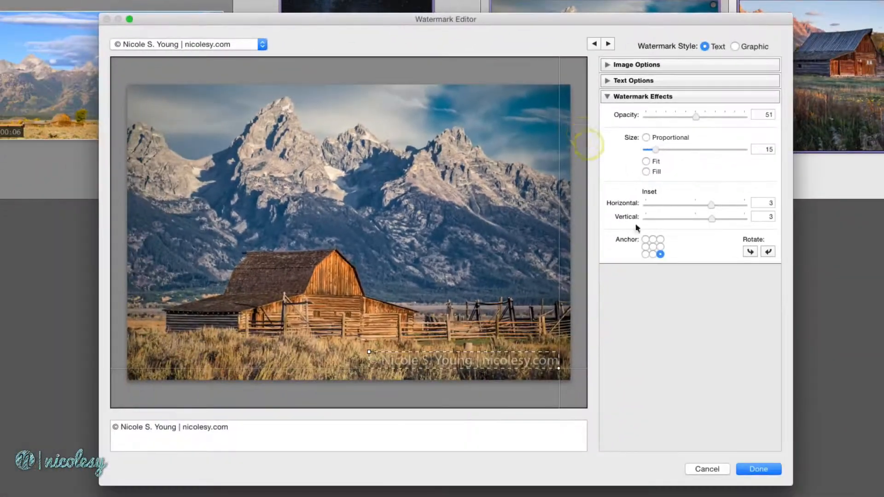
{"action": "left_click", "coordinate": [757, 469]}
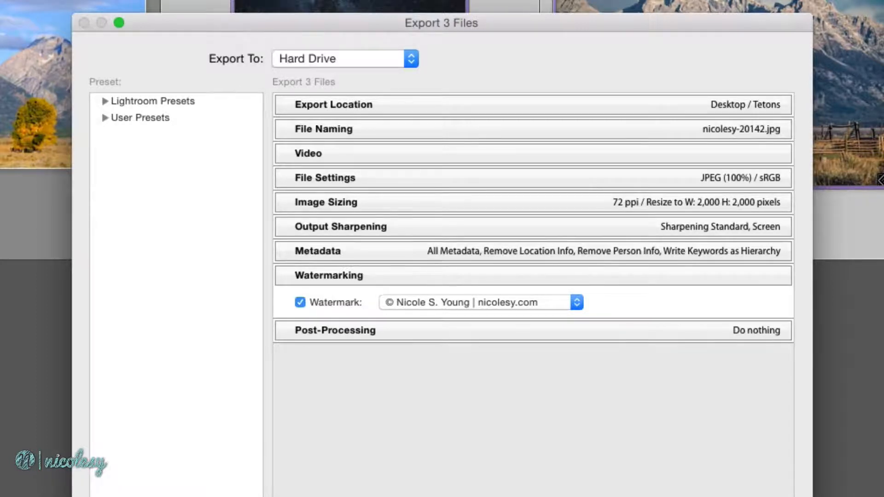
{"action": "mouse_move", "coordinate": [567, 371]}
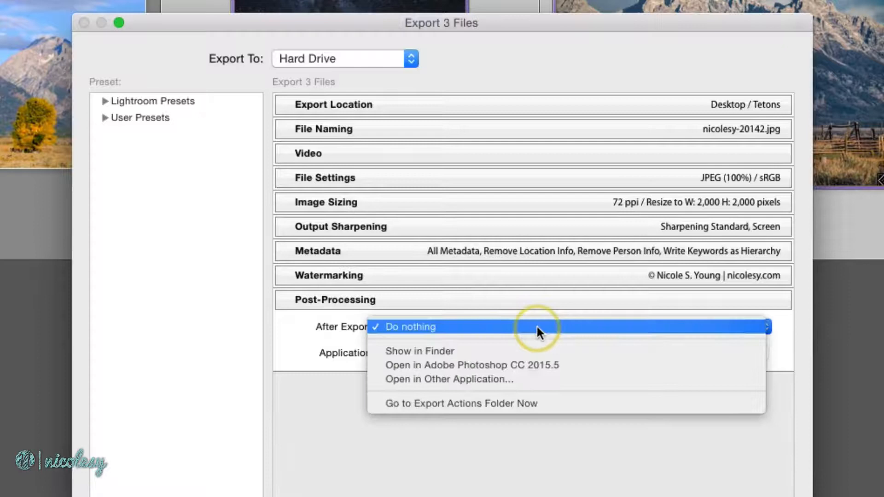
{"action": "mouse_move", "coordinate": [613, 353]}
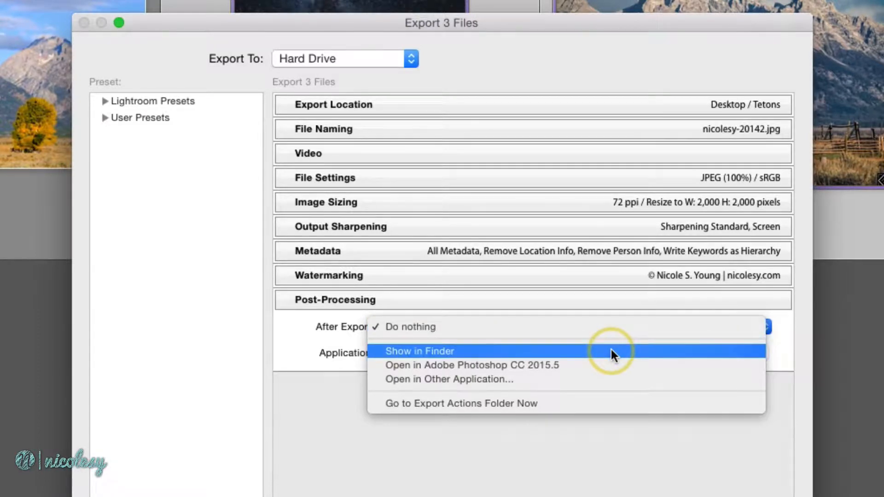
{"action": "mouse_move", "coordinate": [622, 365]}
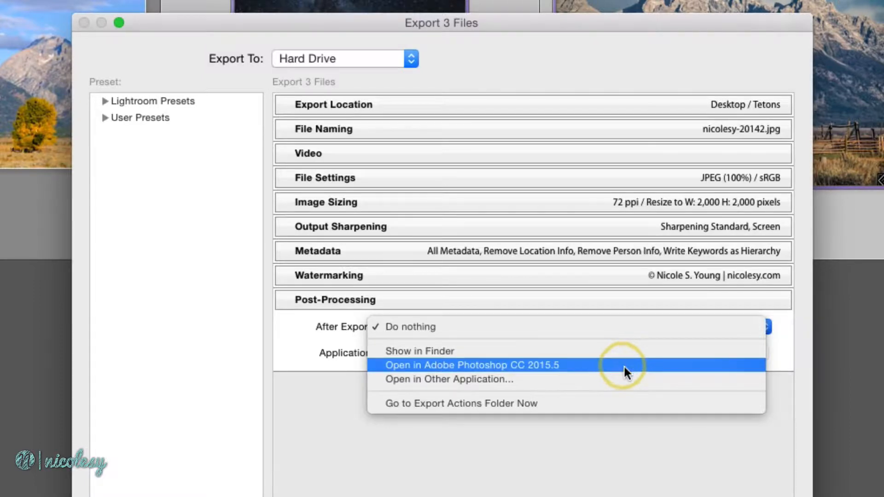
{"action": "mouse_move", "coordinate": [631, 379]}
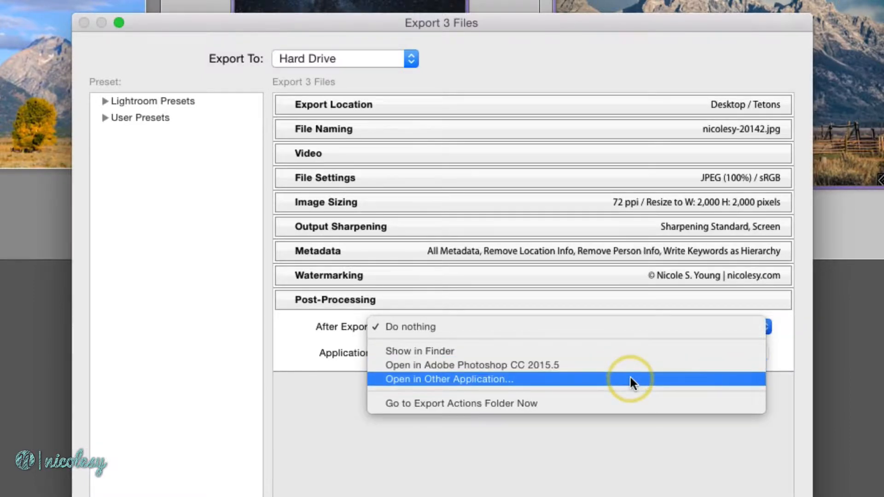